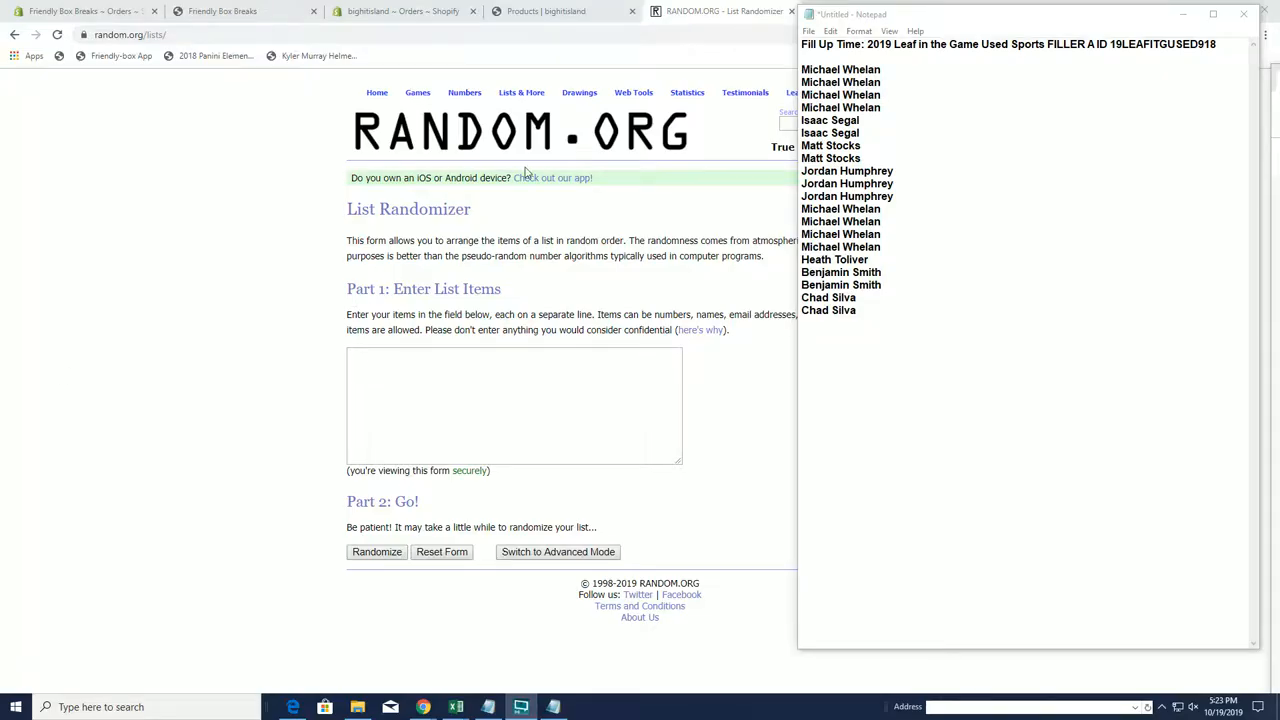
pyautogui.moveTo(910, 198)
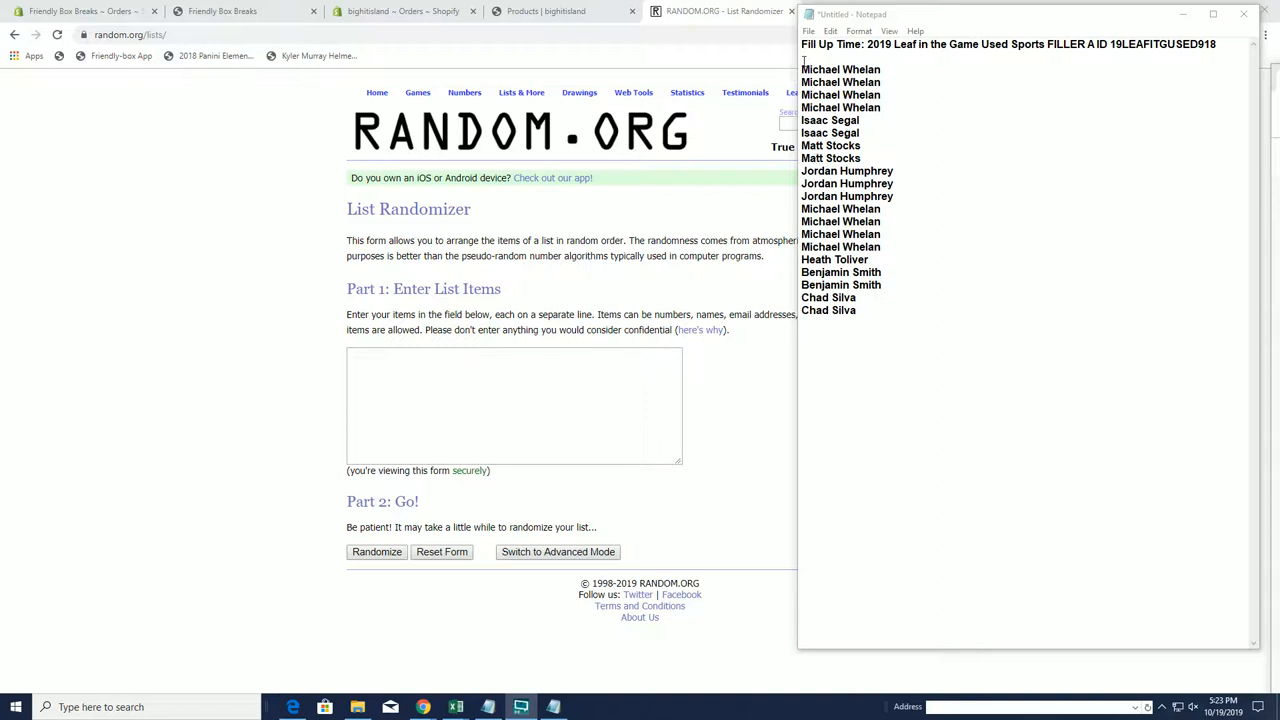
pyautogui.rightClick(900, 200)
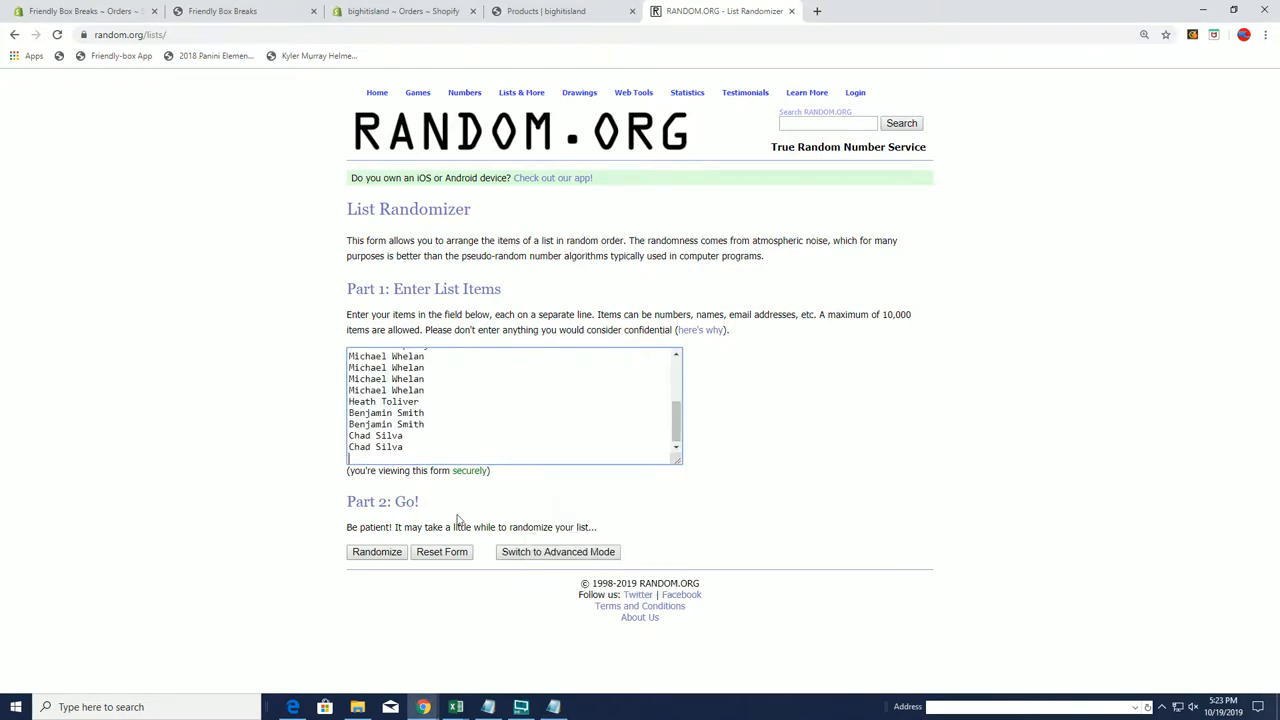
pyautogui.click(376, 552)
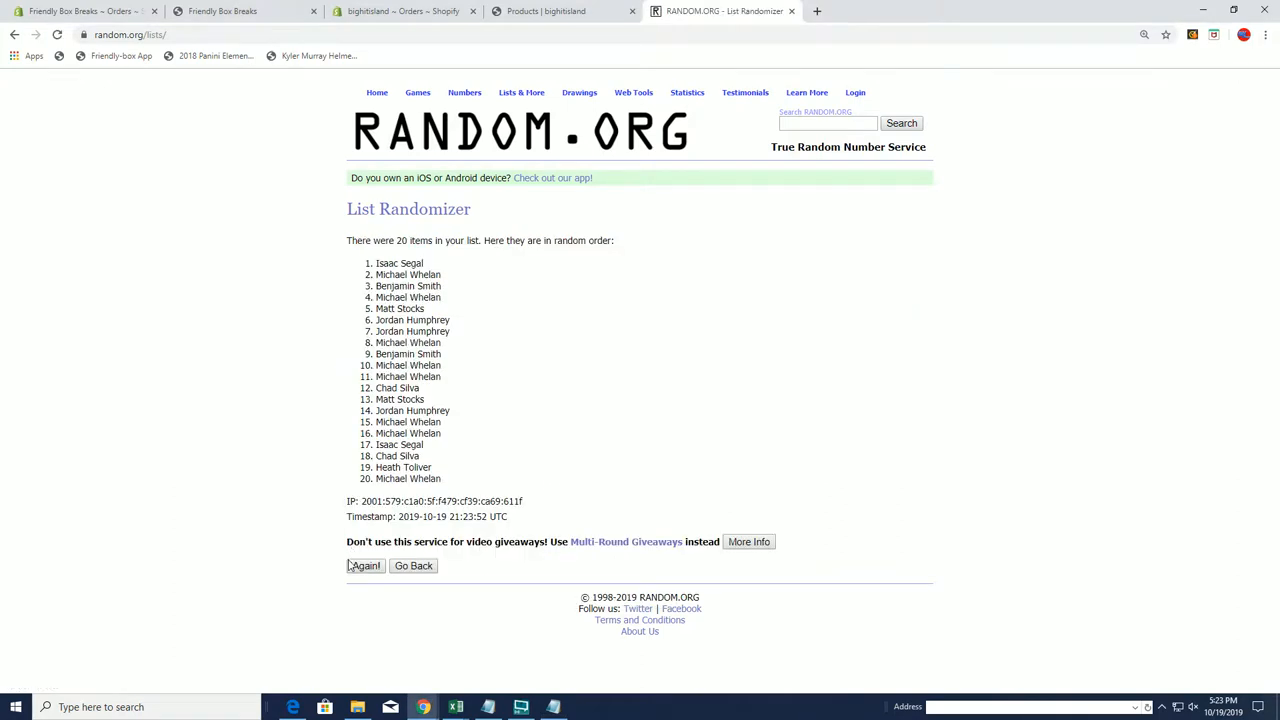
pyautogui.click(365, 565)
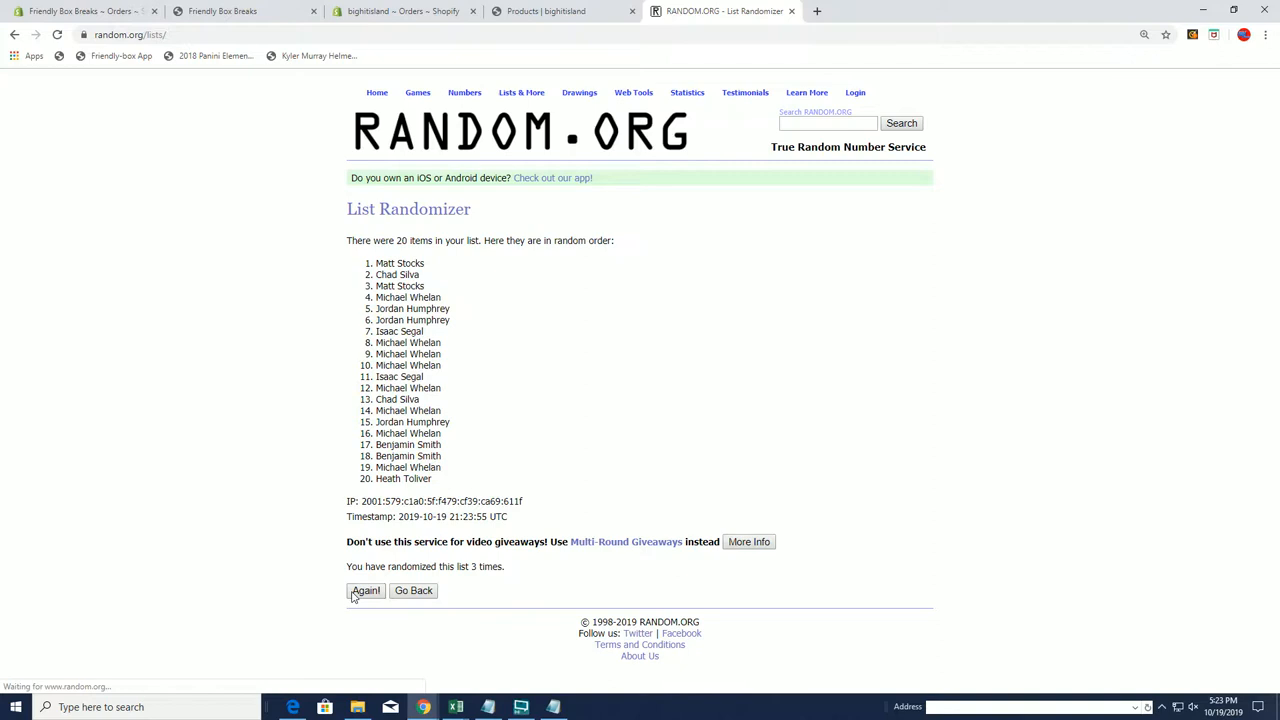
pyautogui.click(365, 590)
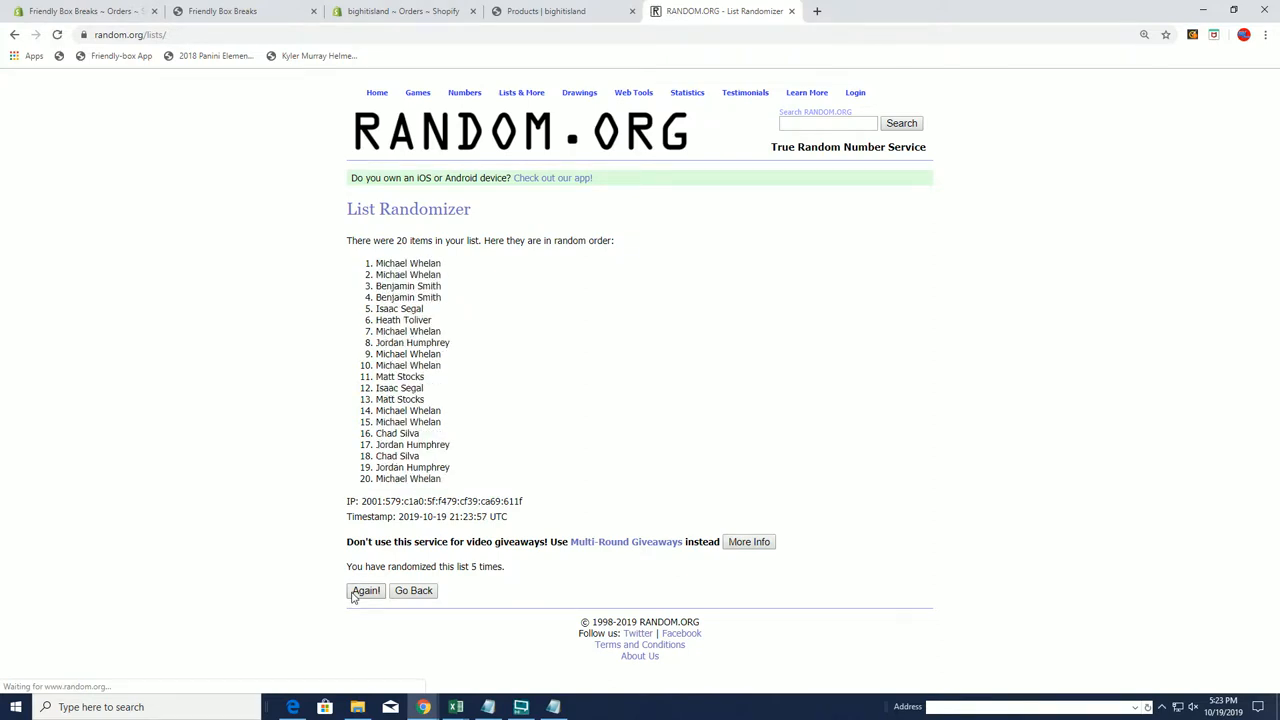
pyautogui.click(365, 591)
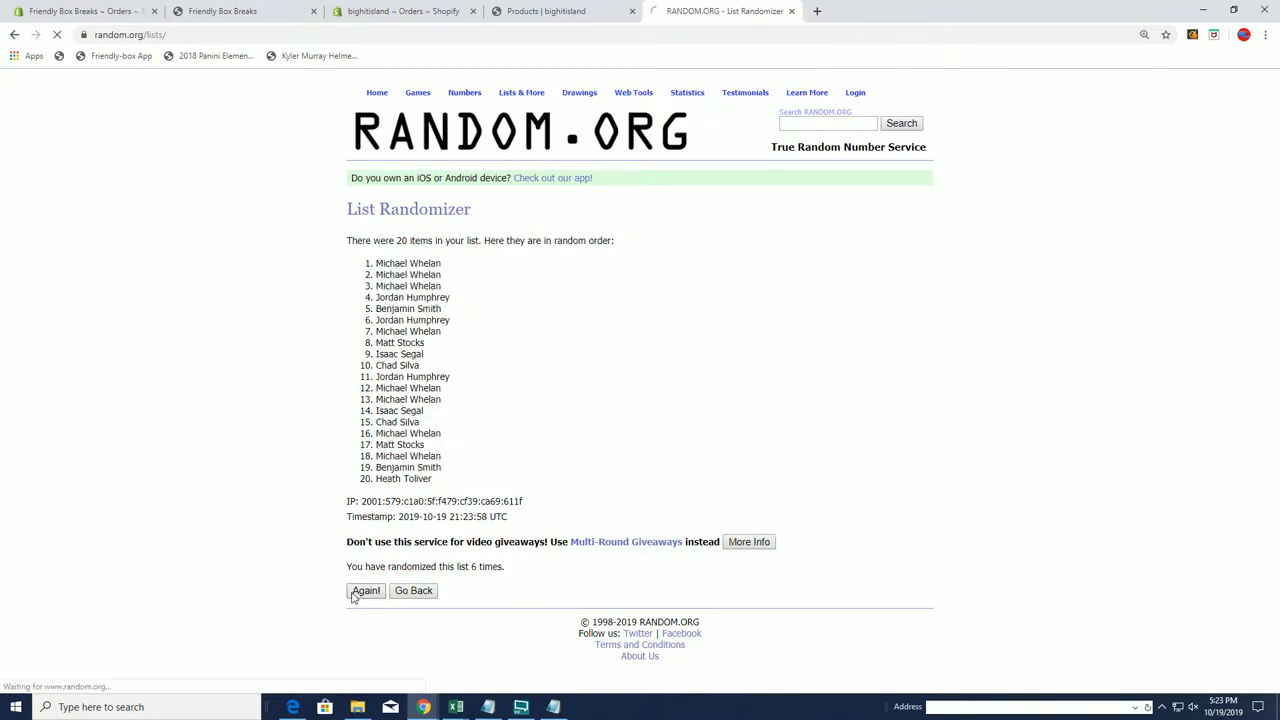
pyautogui.click(365, 590)
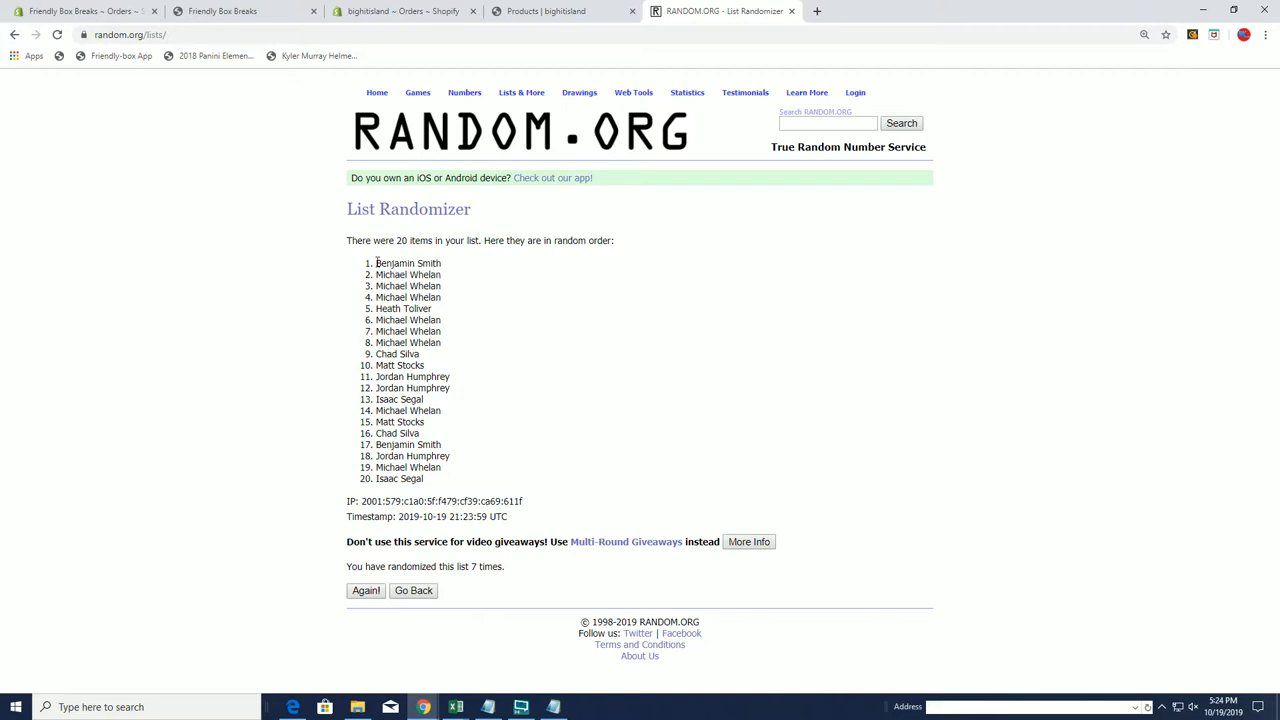
pyautogui.moveTo(376, 263); pyautogui.dragTo(419, 309)
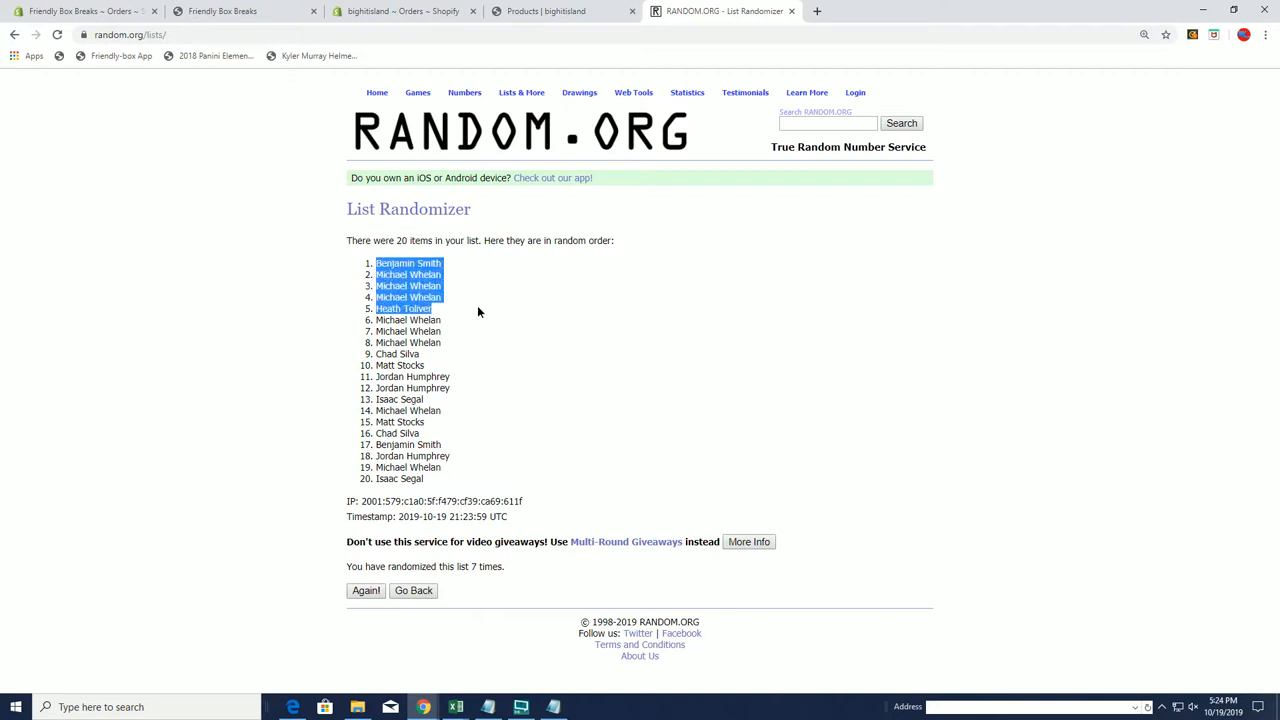
pyautogui.moveTo(566, 412)
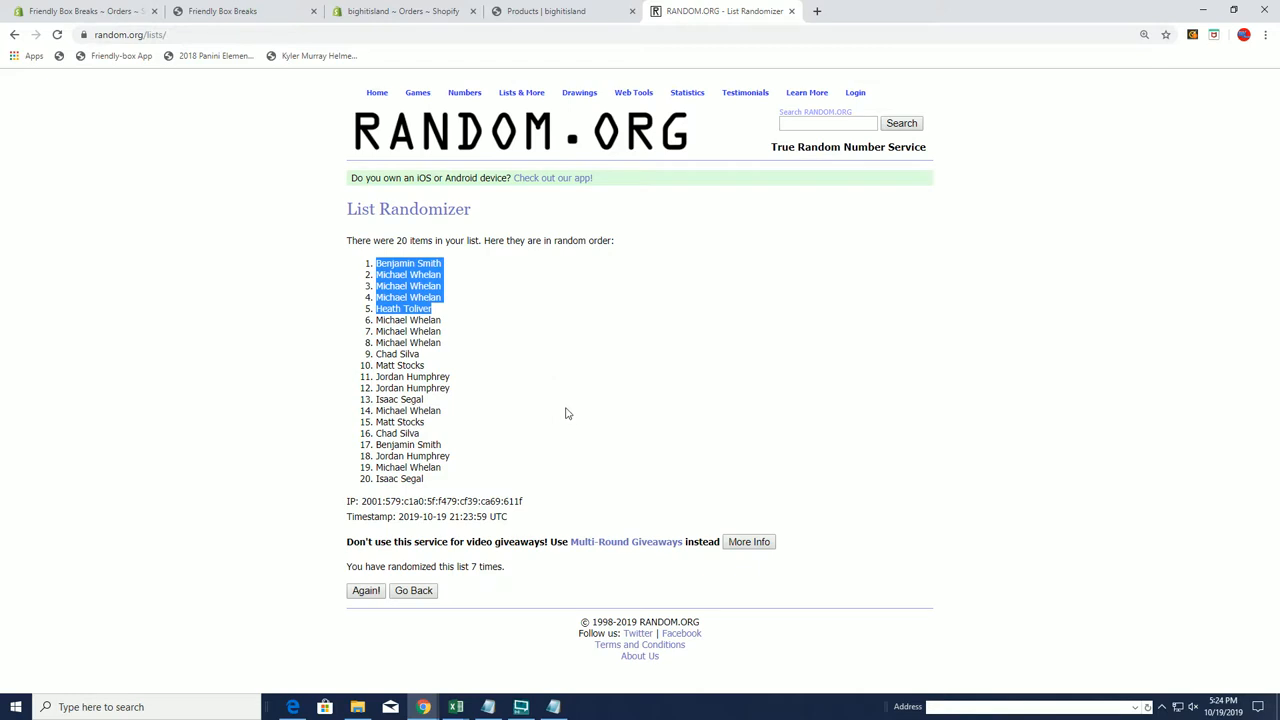
pyautogui.moveTo(442, 274)
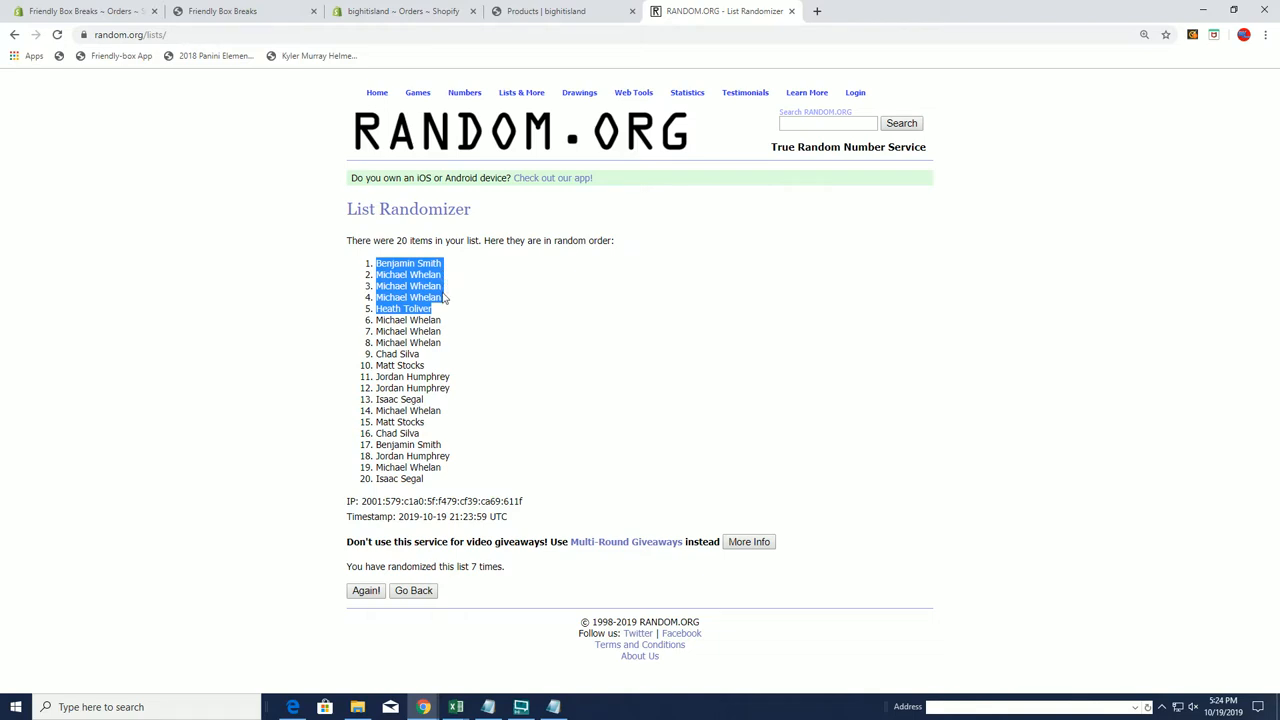
pyautogui.moveTo(558, 332)
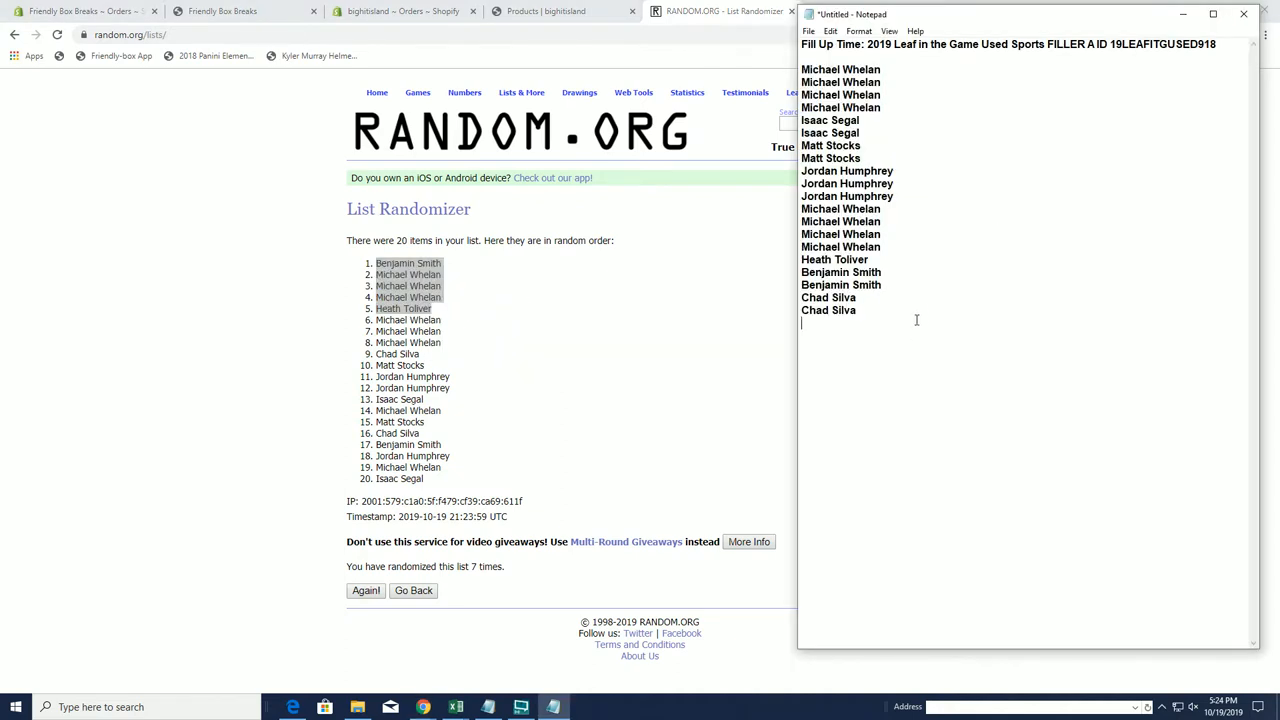
pyautogui.write('Benjamin Smith')
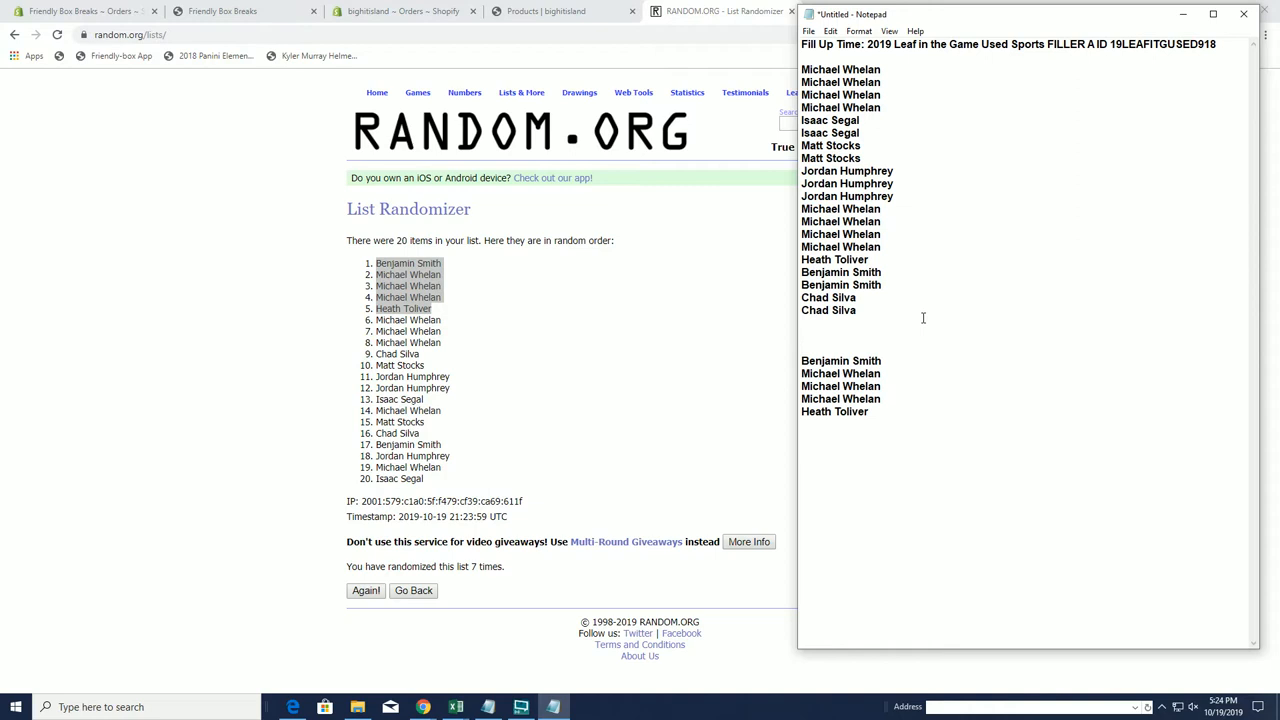
pyautogui.write('W')
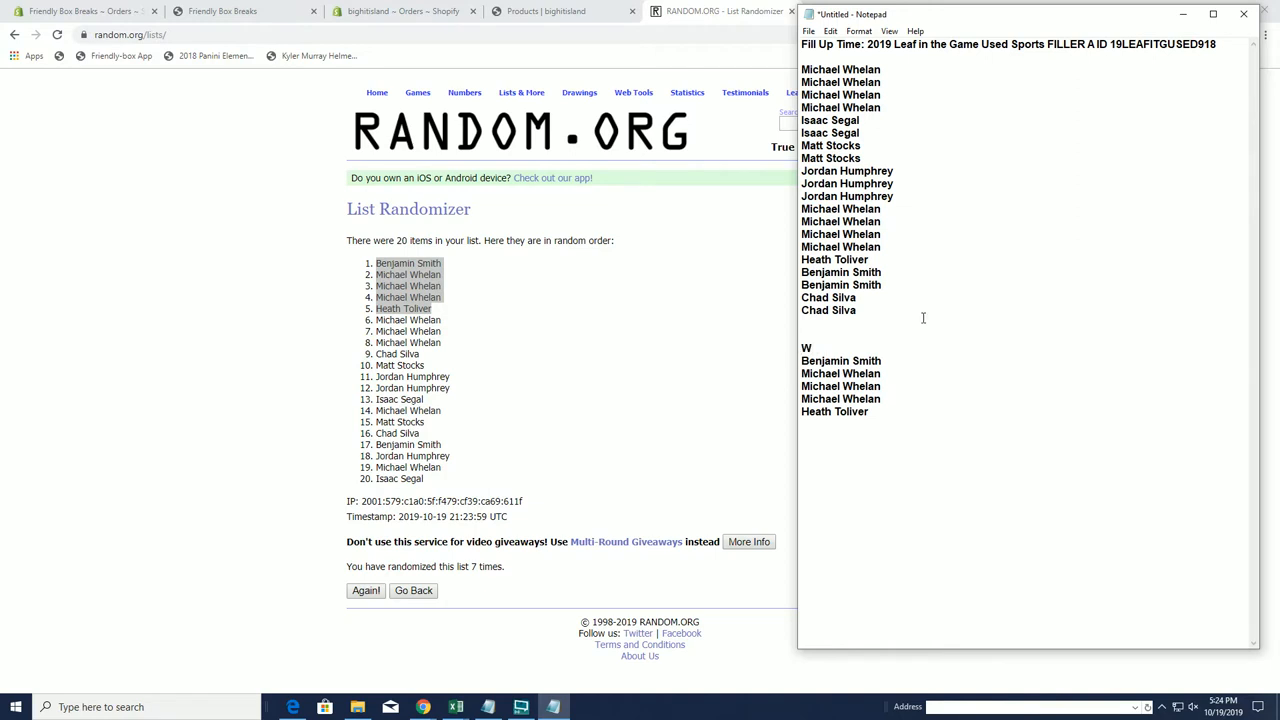
pyautogui.write('IM')
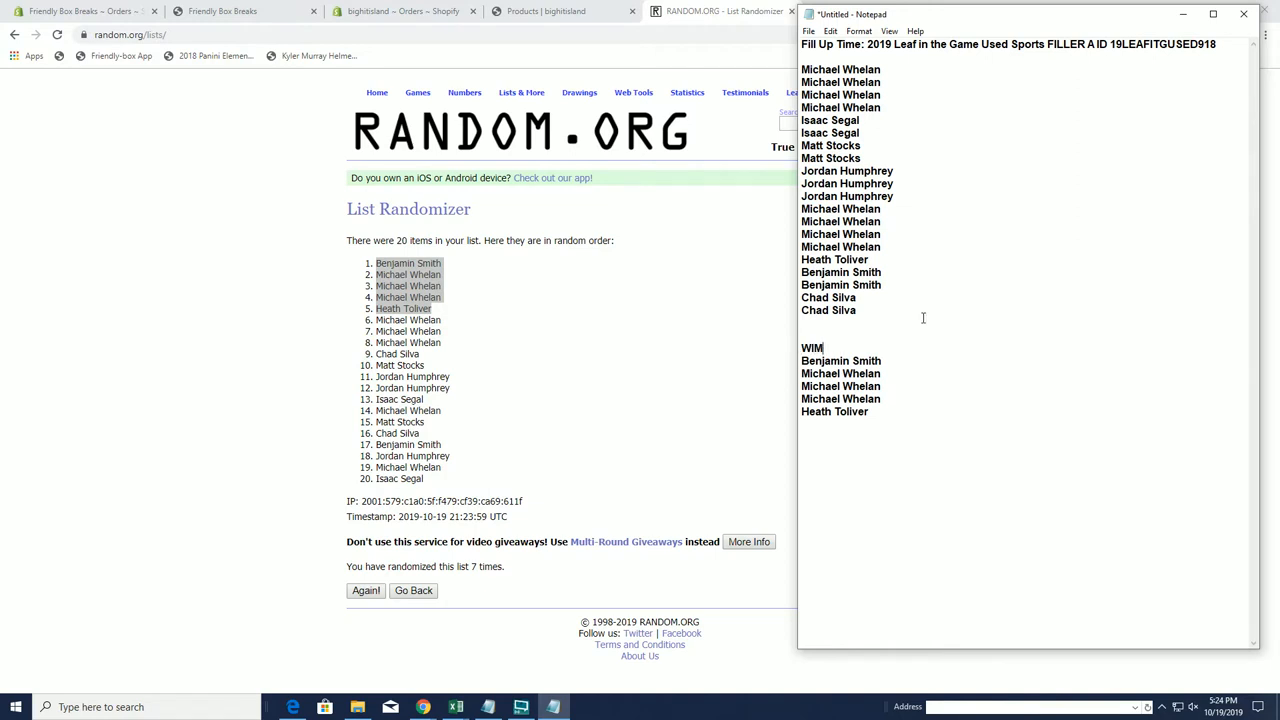